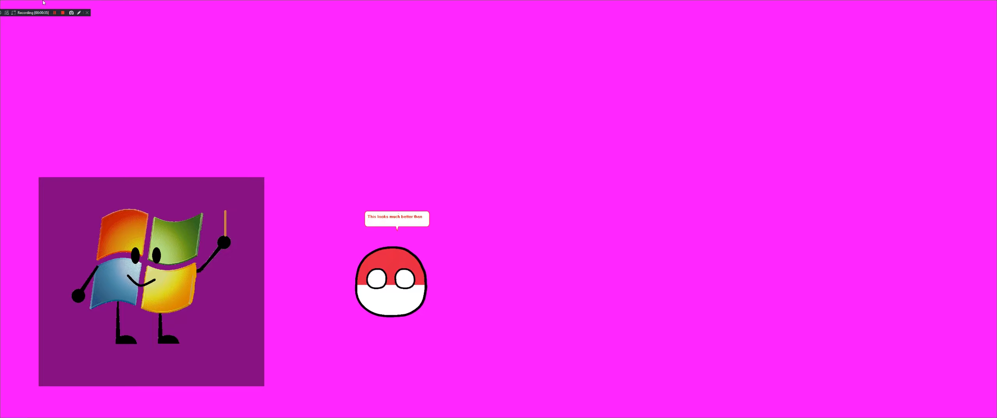
pyautogui.write('the 2010 and 2016 versions')
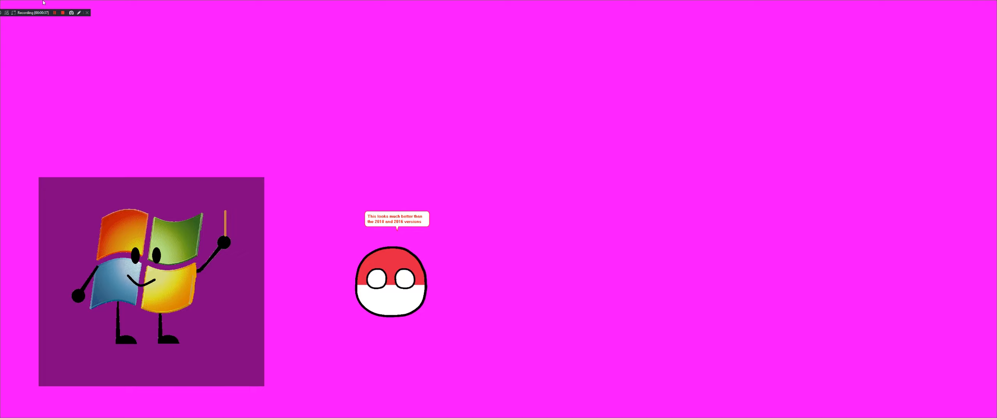